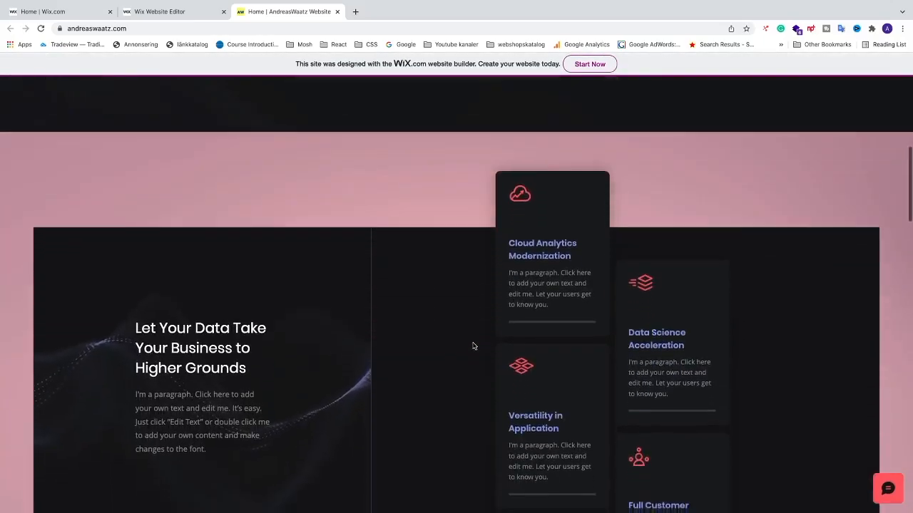
- Scroll through the published site from hero to footer and back toward the top
scroll("down", 3)
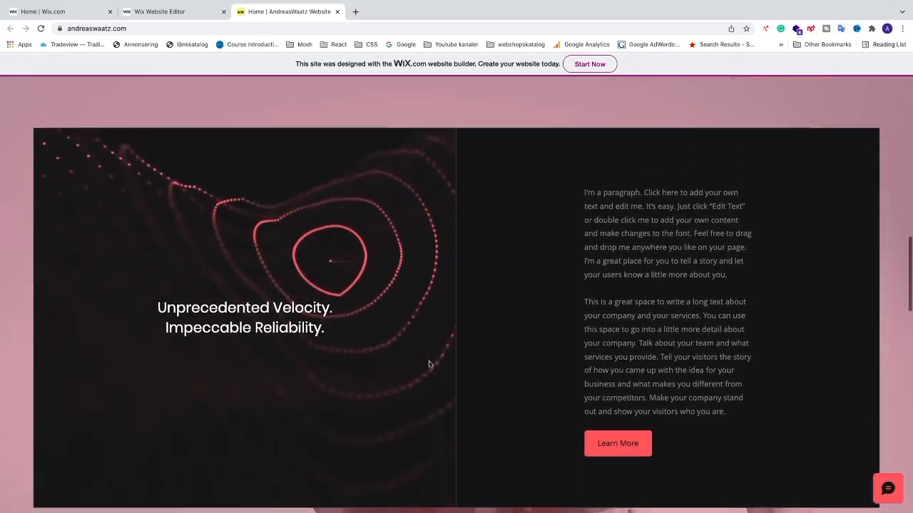
scroll("down", 3)
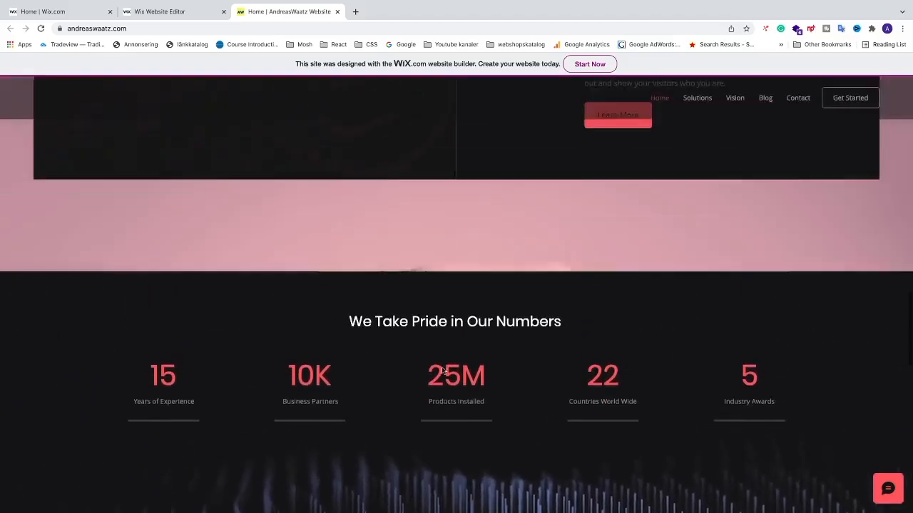
scroll("down", 3)
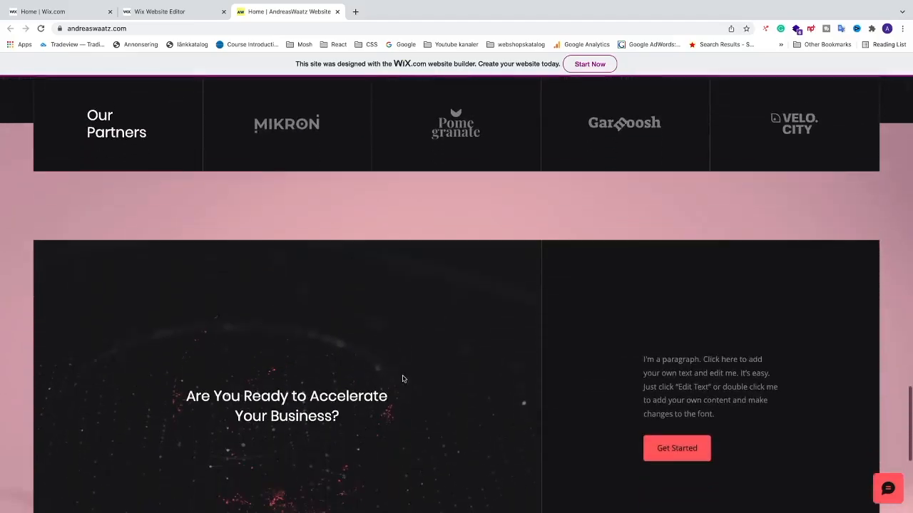
scroll("up", 3)
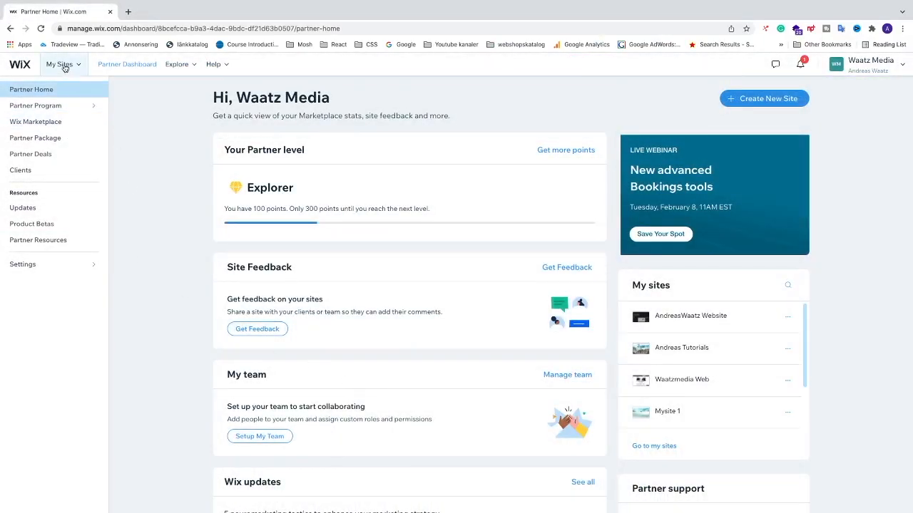
- From the My Sites list, enter the AndreasWaatz Website's own dashboard
left_click(60, 64)
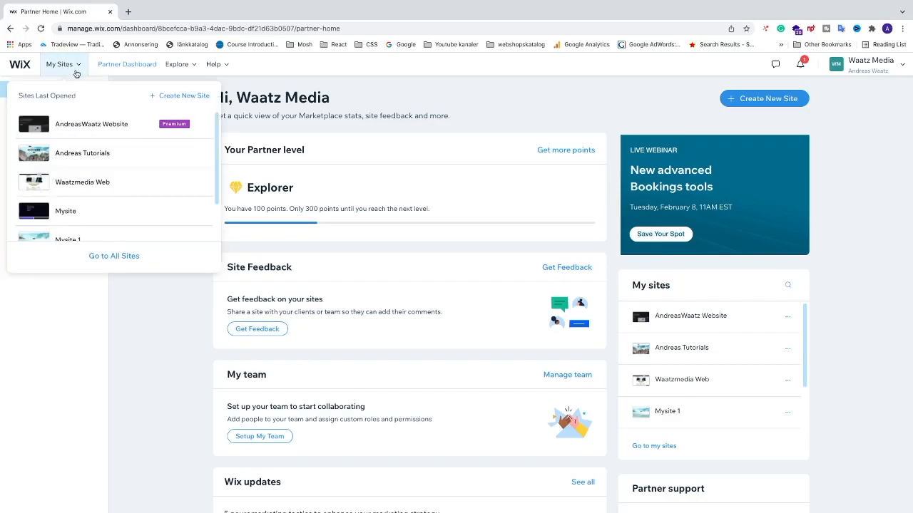
mouse_move(97, 128)
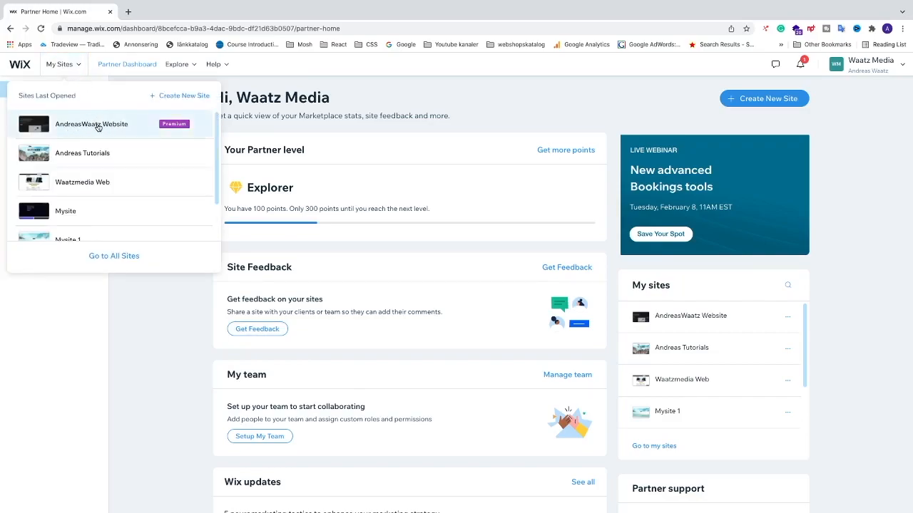
left_click(91, 123)
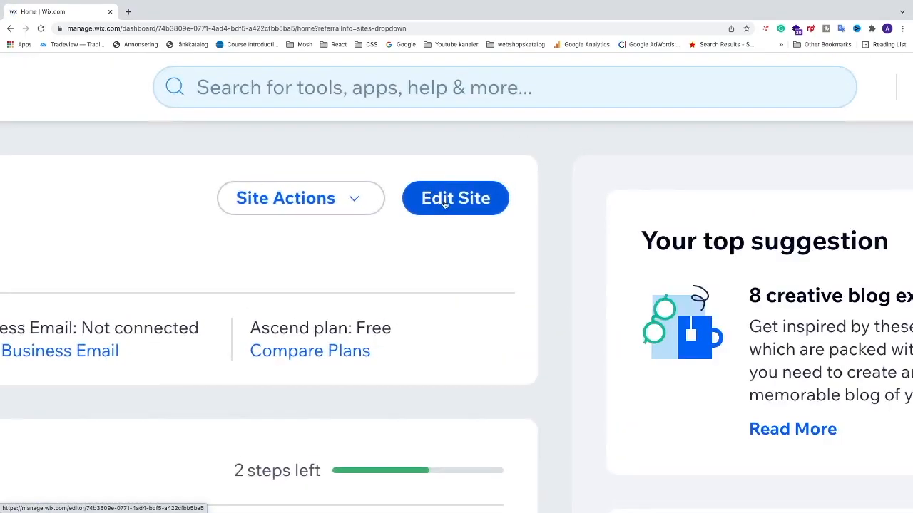
- Edit the site and select the empty strip between the home page's content sections
left_click(455, 198)
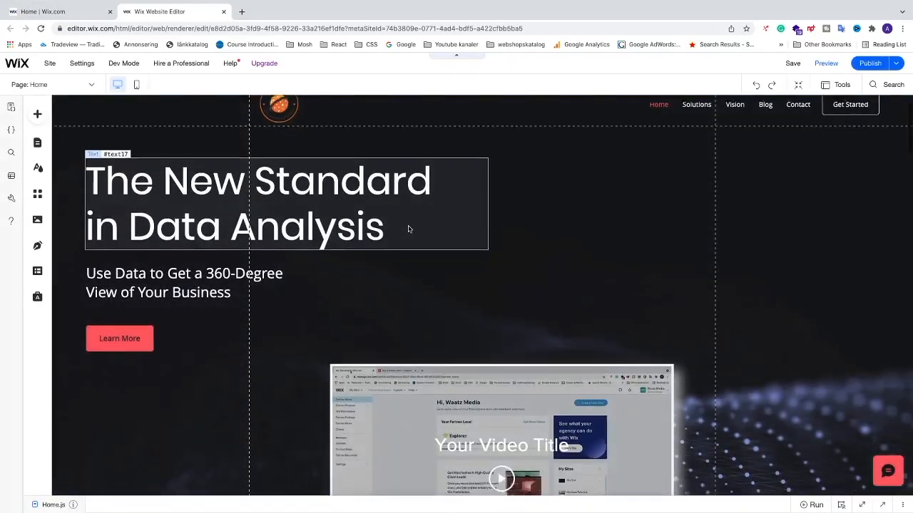
scroll("down", 3)
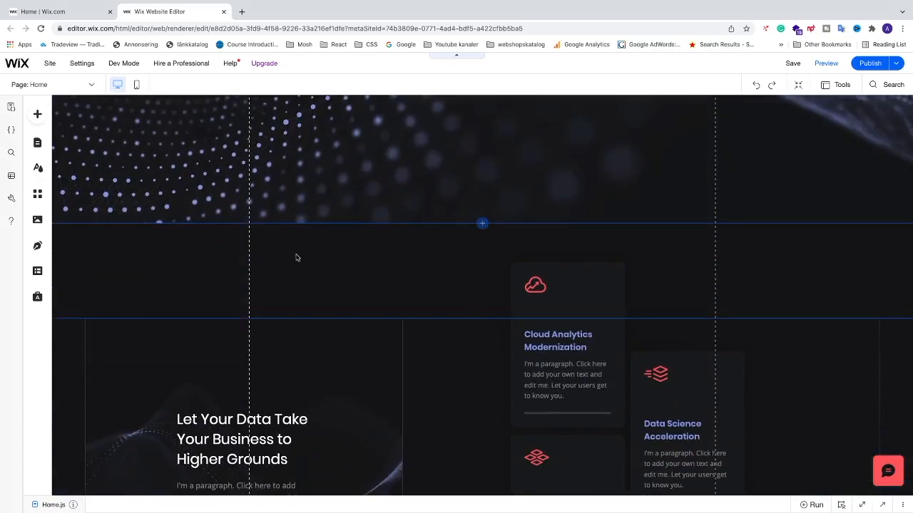
scroll("down", 3)
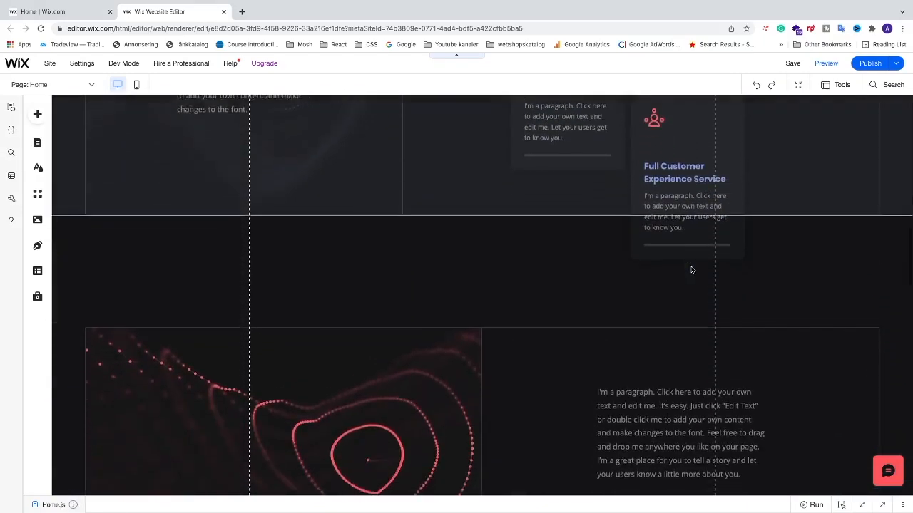
left_click(449, 413)
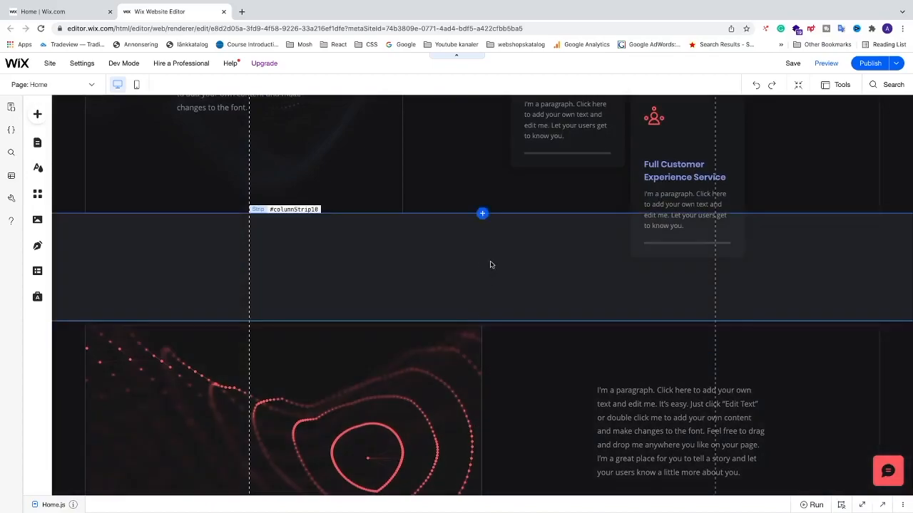
mouse_move(37, 143)
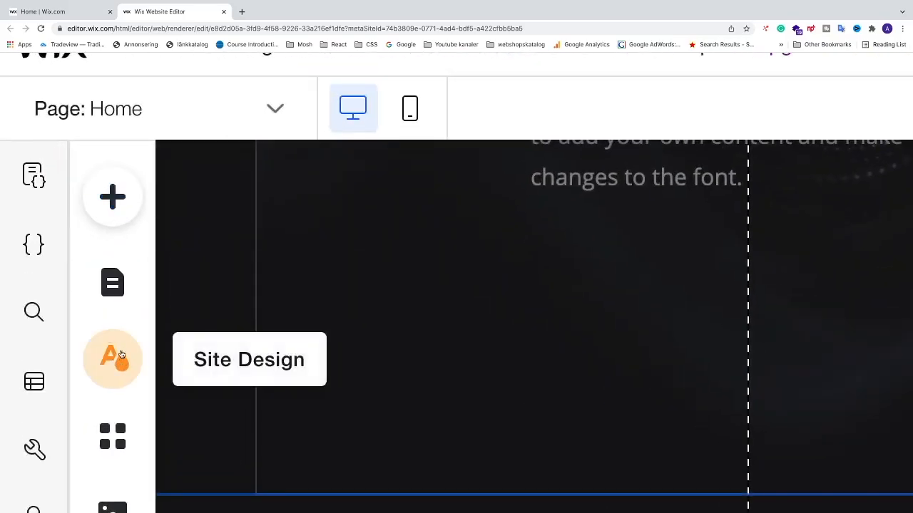
mouse_move(113, 362)
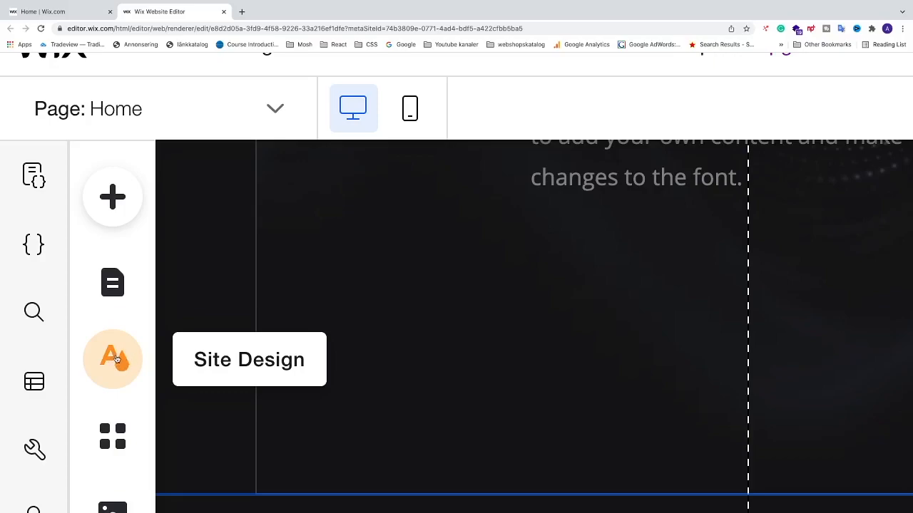
- From Site Design, customize the Page Background and browse the suggested images
left_click(111, 359)
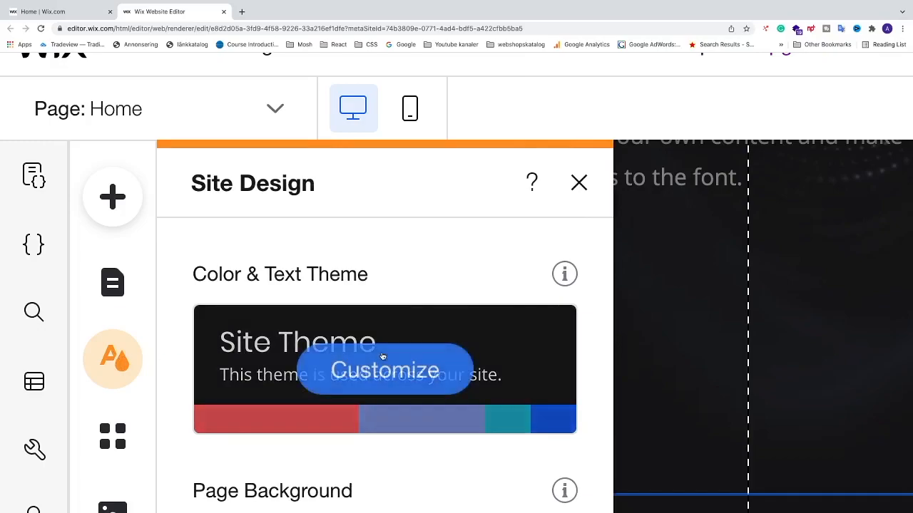
scroll("down", 3)
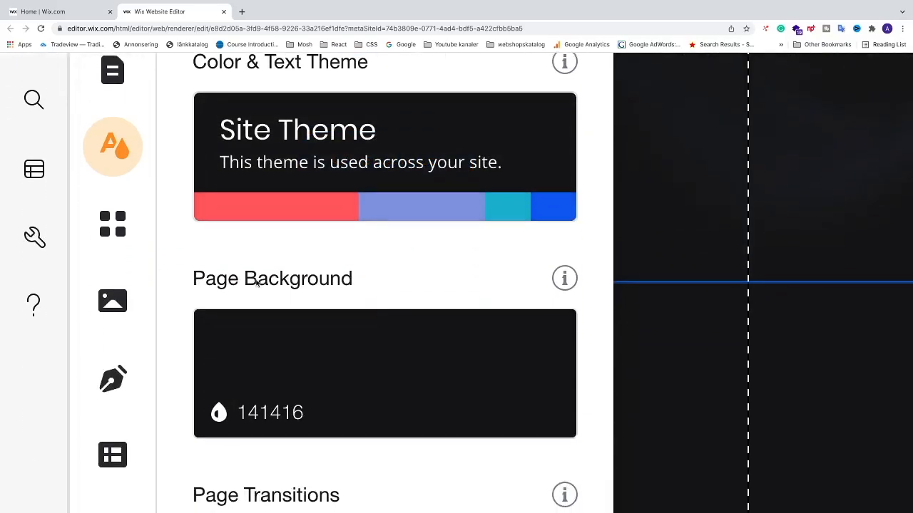
mouse_move(386, 373)
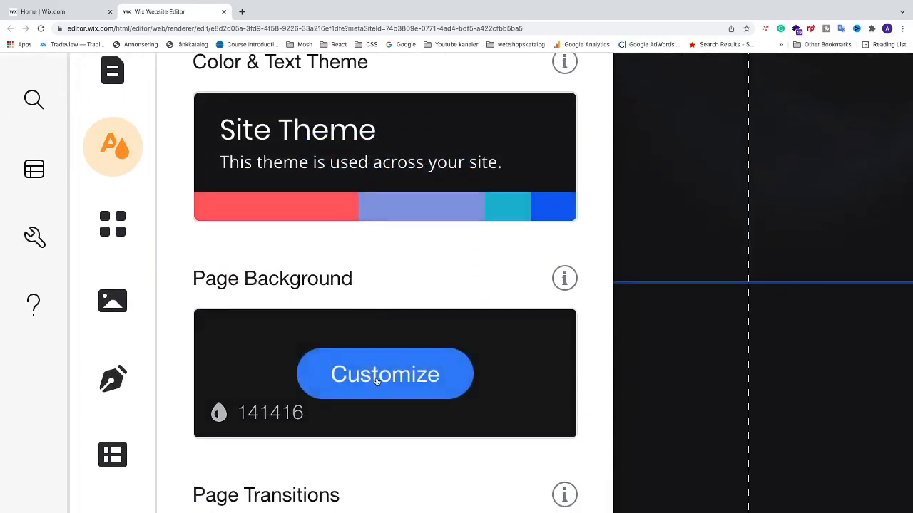
left_click(385, 374)
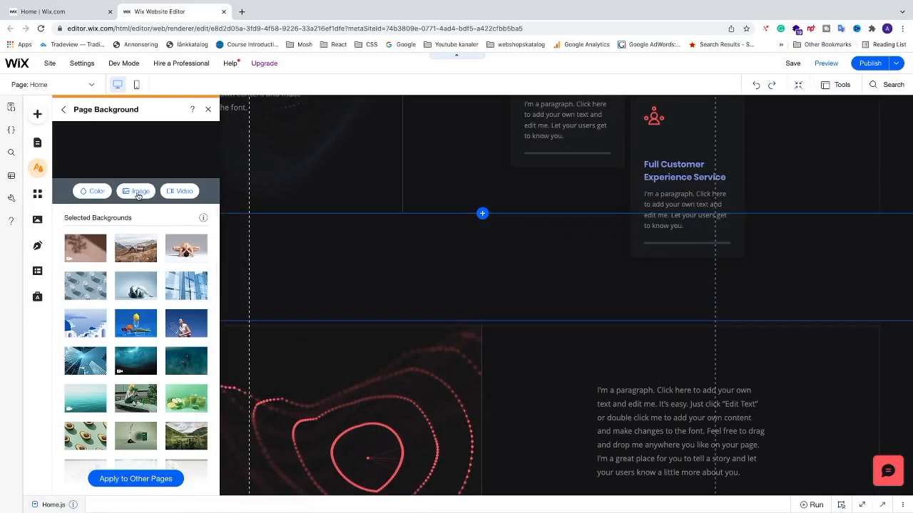
scroll("down", 3)
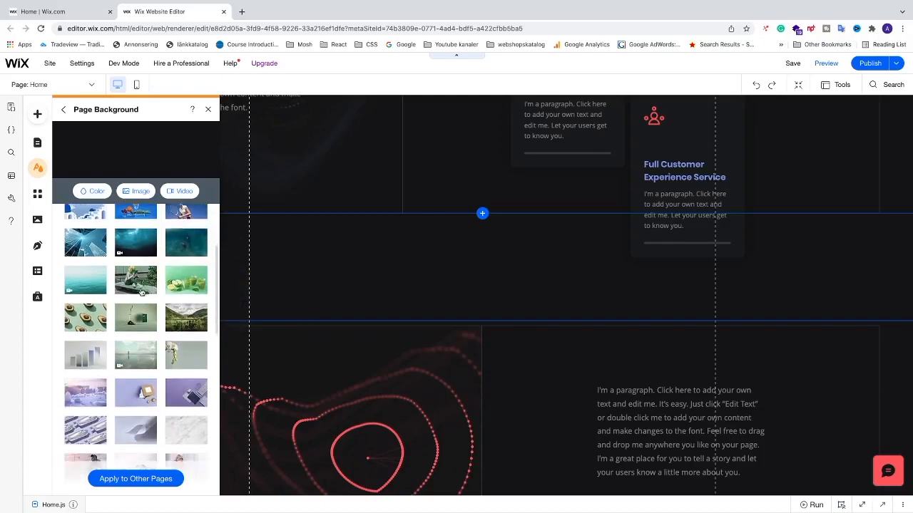
scroll("down", 3)
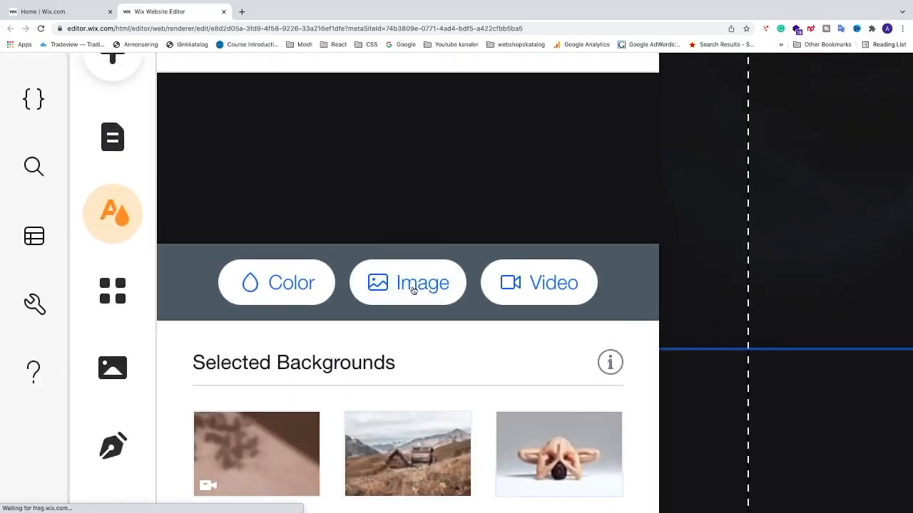
left_click(408, 283)
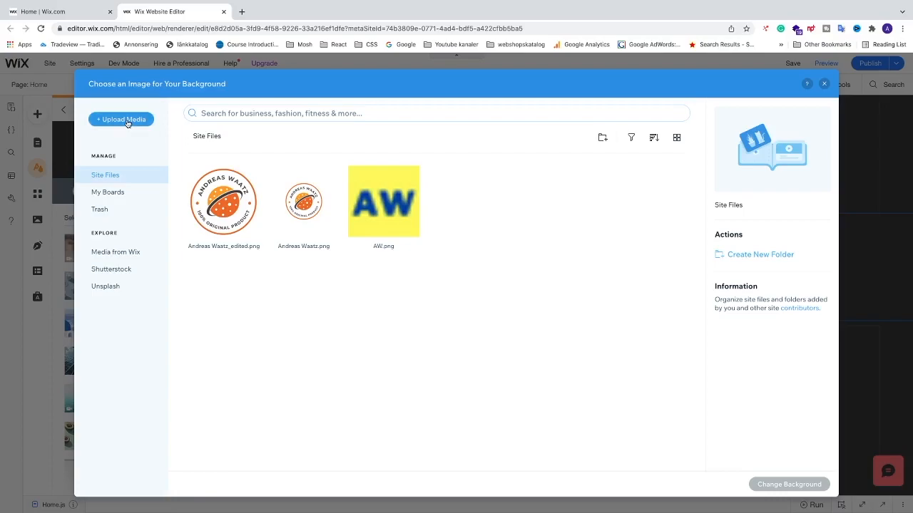
left_click(121, 120)
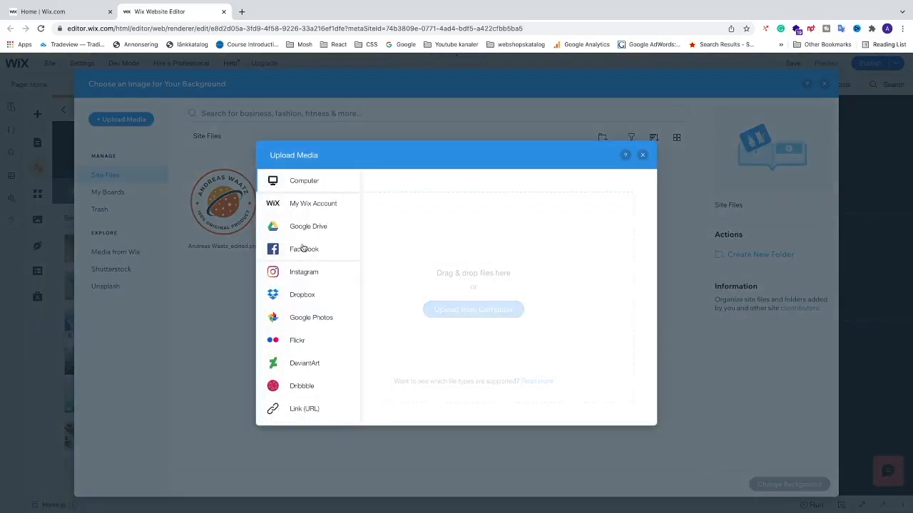
mouse_move(316, 240)
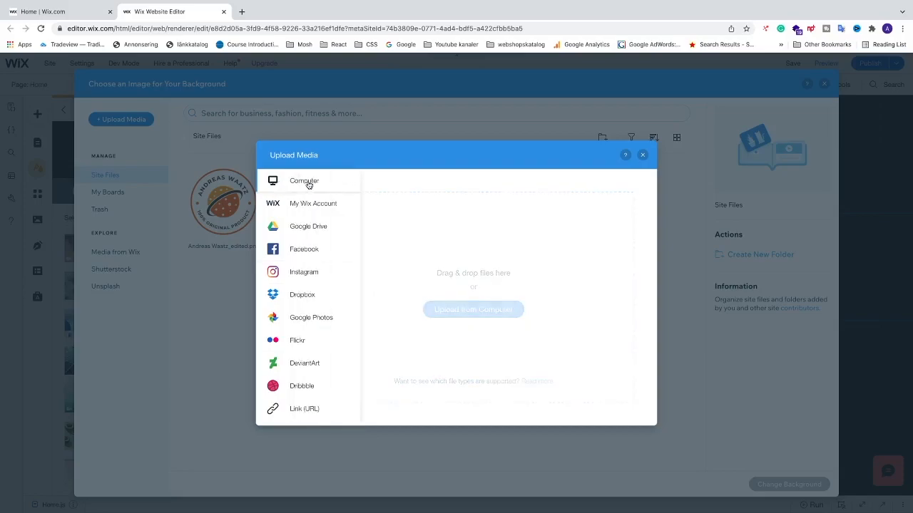
left_click(304, 180)
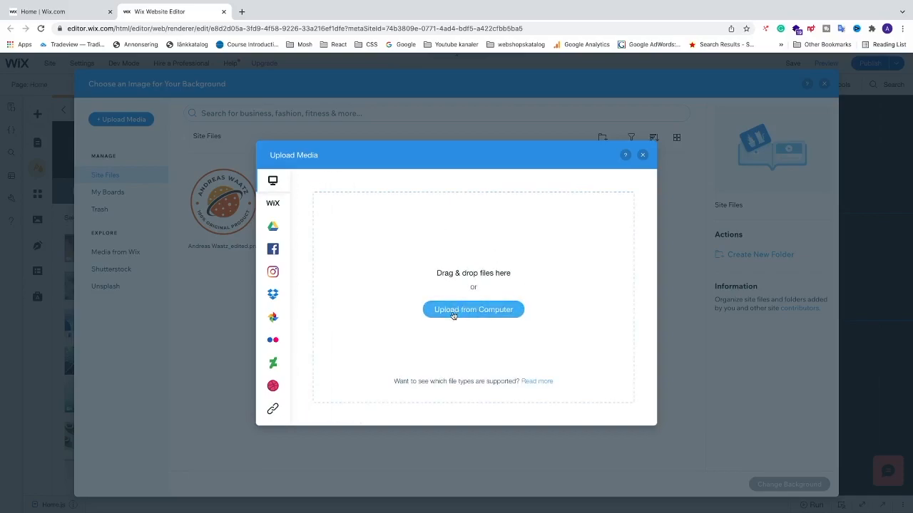
left_click(474, 309)
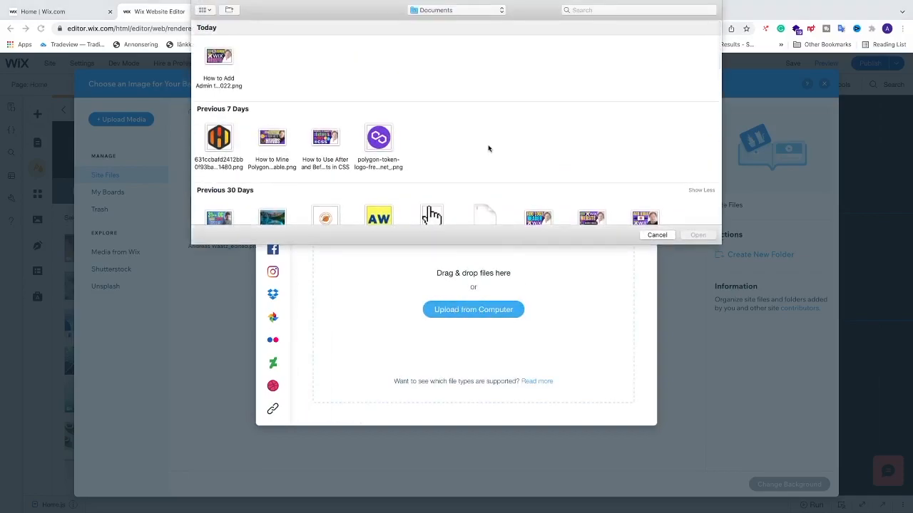
left_click(220, 55)
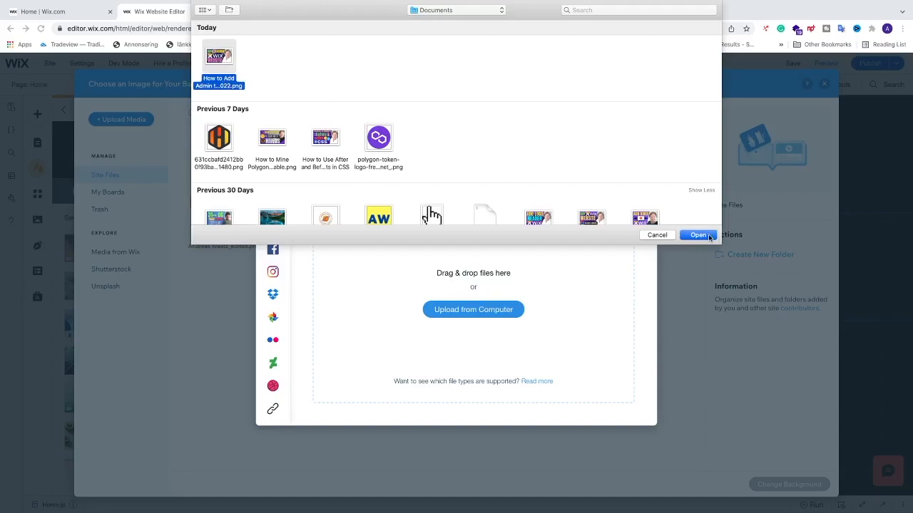
left_click(698, 234)
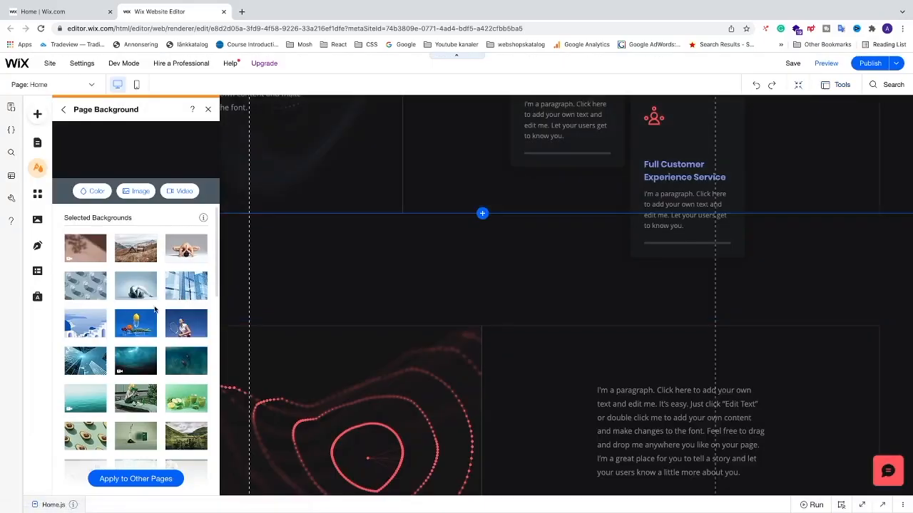
mouse_move(135, 285)
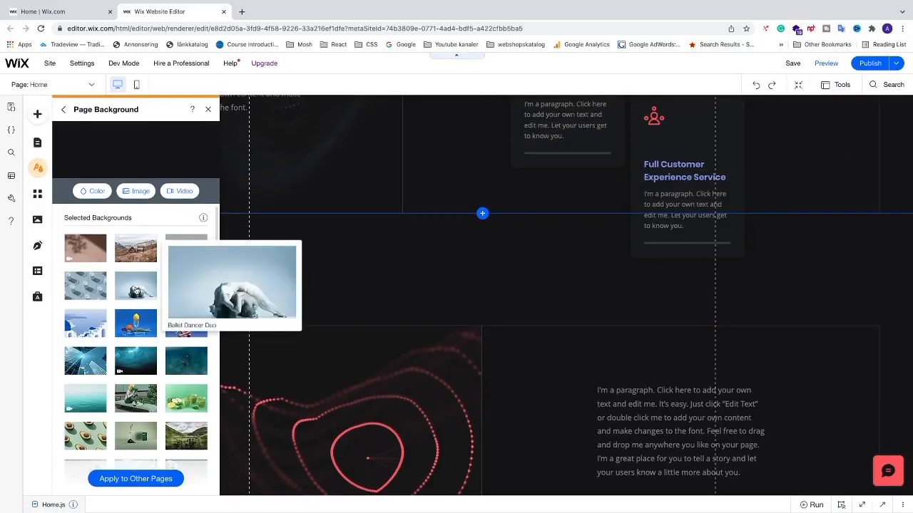
- Apply the Ballet Dancer Duo photo as the page background and check it along the page
left_click(185, 248)
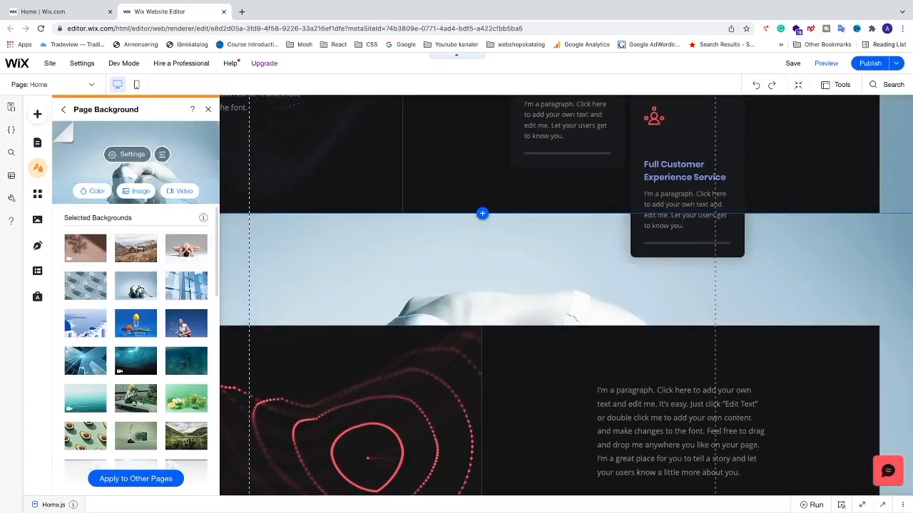
scroll("down", 3)
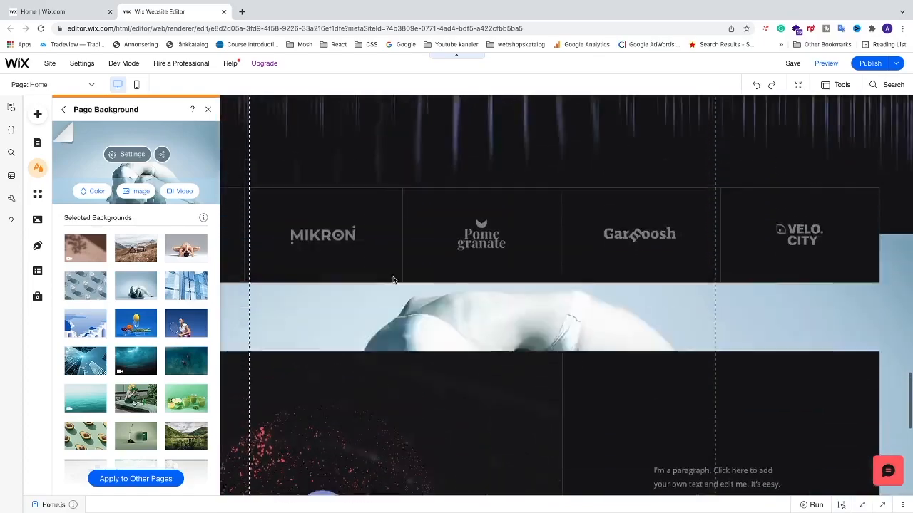
scroll("up", 3)
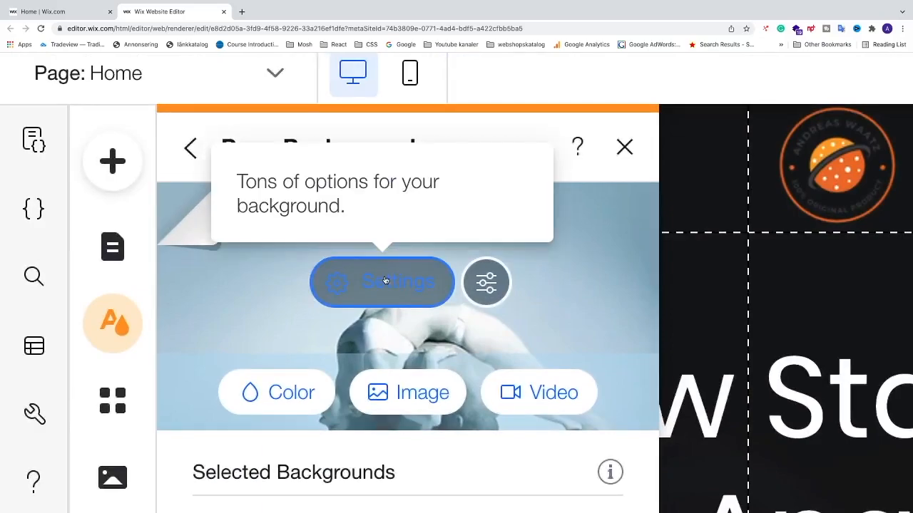
- In Image Settings, lower the background image opacity to 60%
left_click(382, 282)
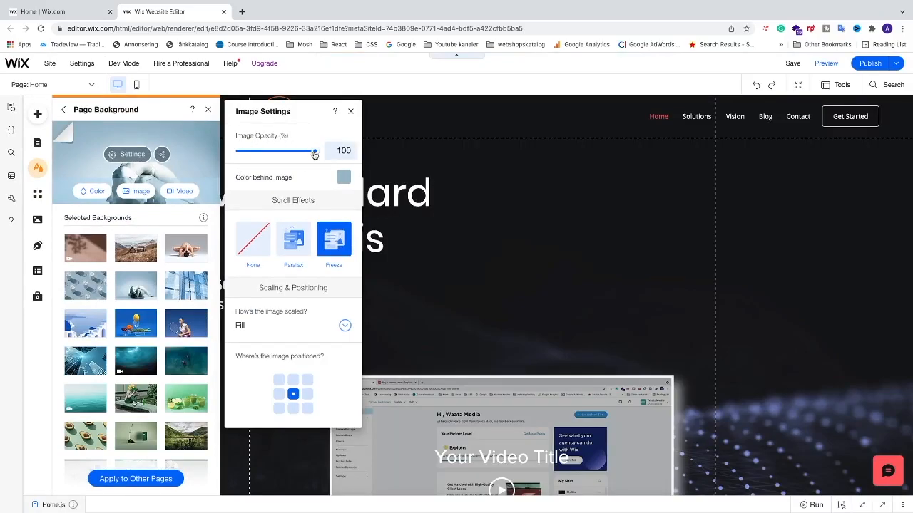
left_click_drag(314, 152, 283, 151)
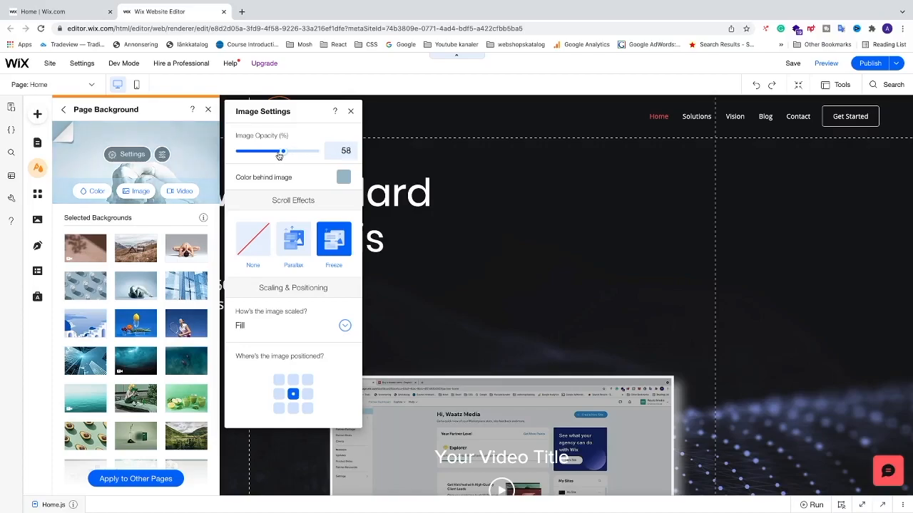
left_click_drag(282, 151, 276, 151)
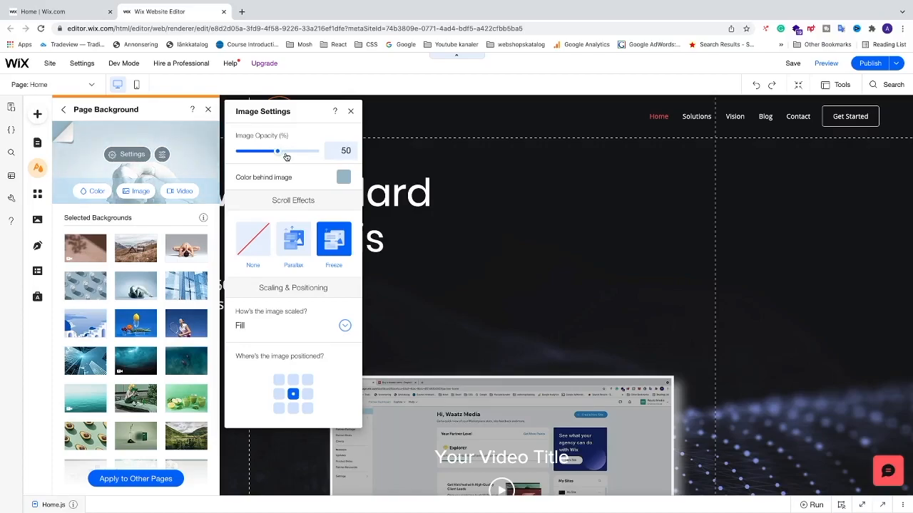
left_click_drag(277, 151, 284, 151)
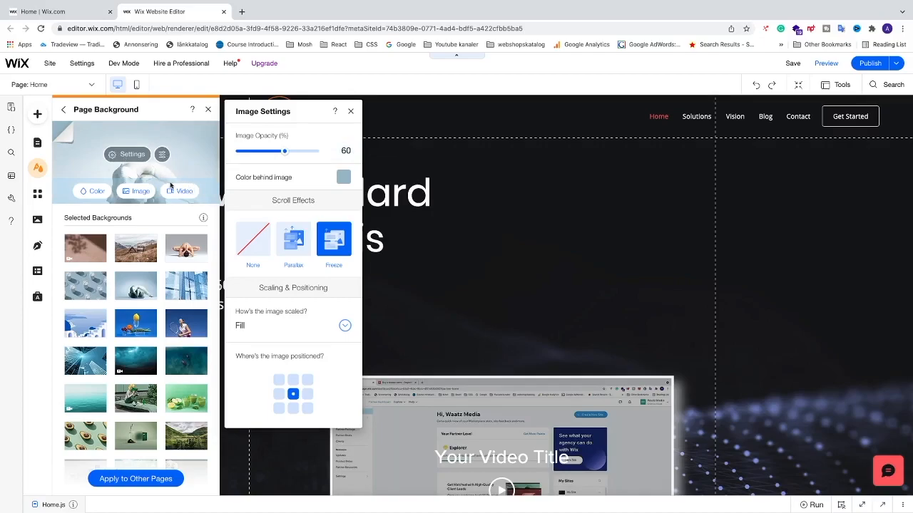
mouse_move(256, 191)
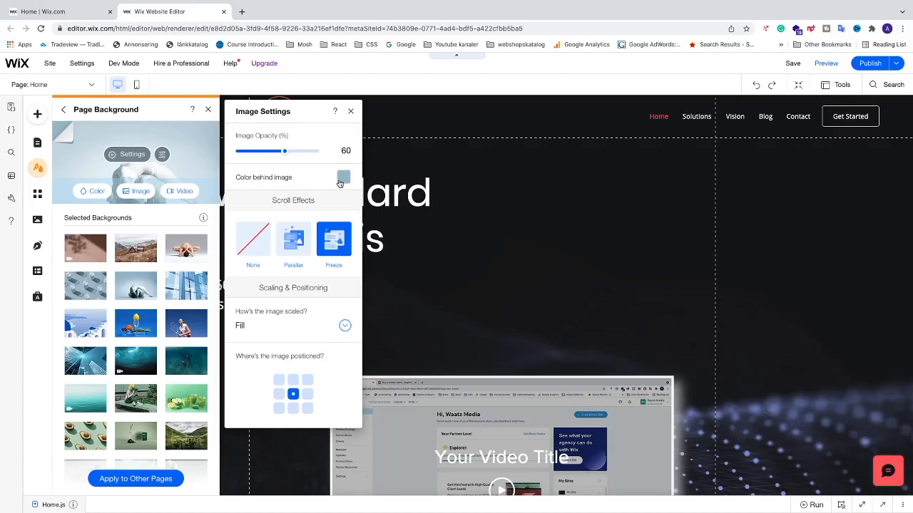
- Set the colour behind the background image to a red theme colour
left_click(344, 177)
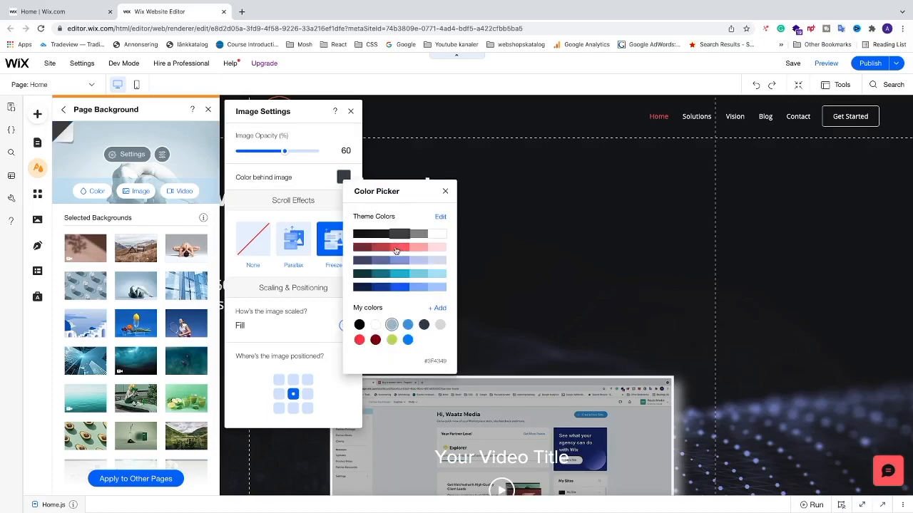
left_click(399, 248)
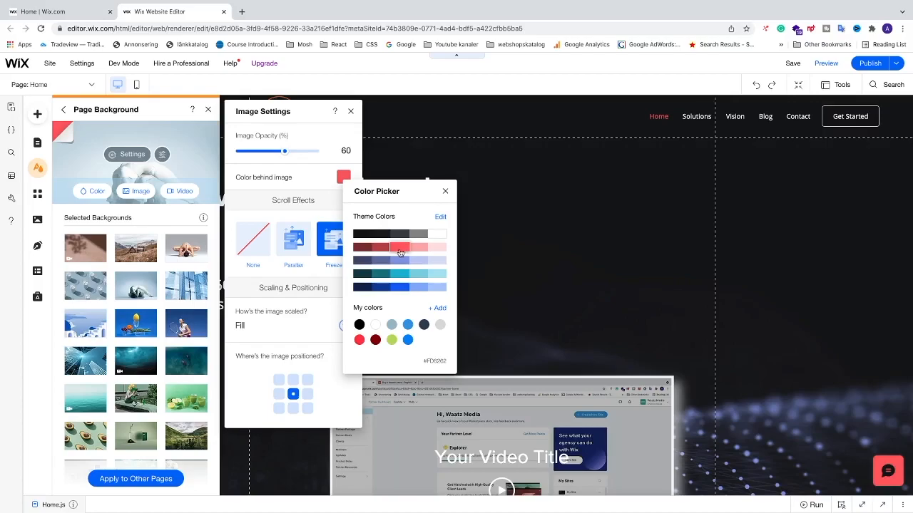
left_click(445, 191)
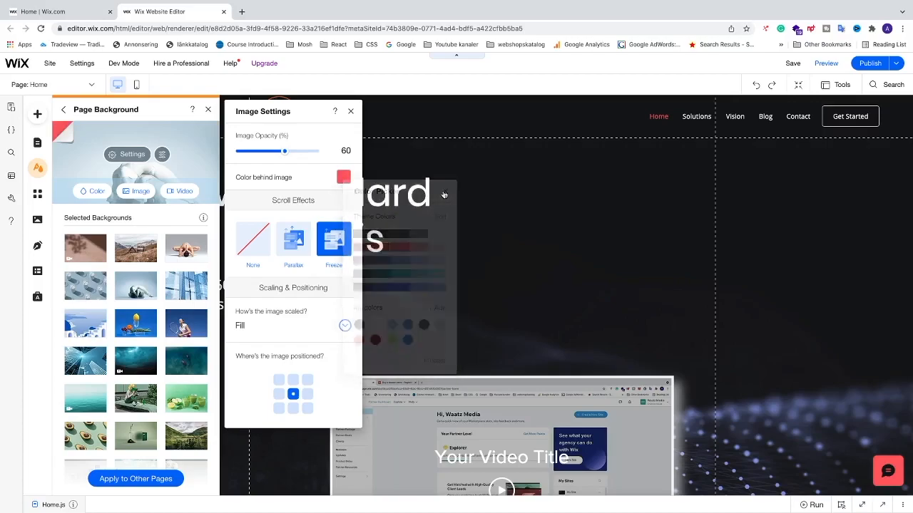
left_click(445, 194)
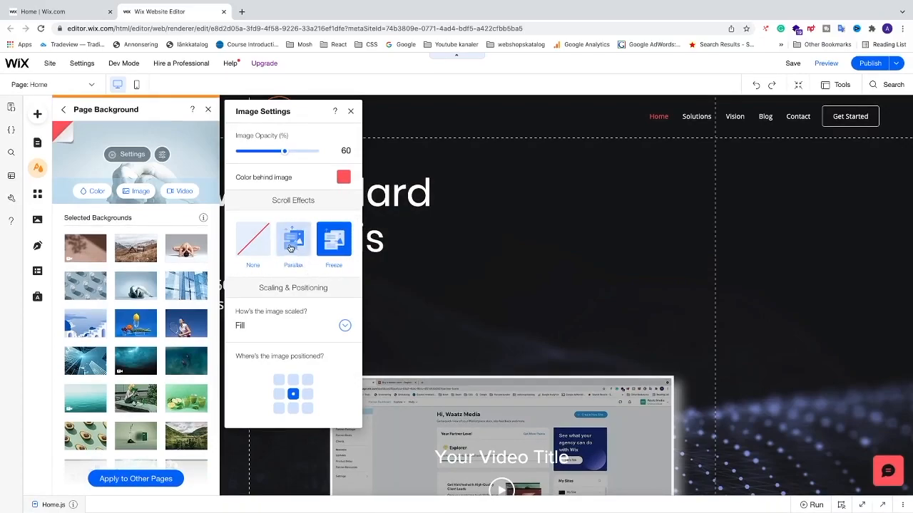
- Switch the background's scroll effect to Parallax, then return to Image Settings
left_click(294, 240)
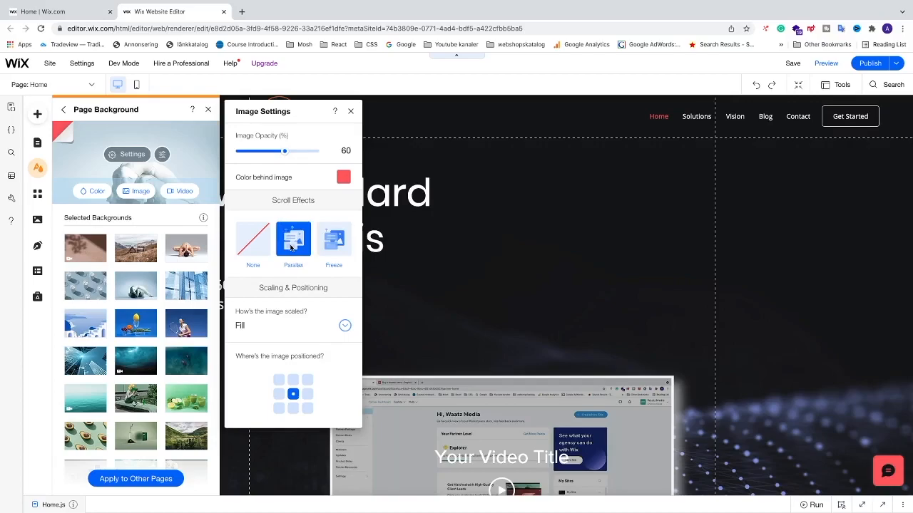
left_click(351, 111)
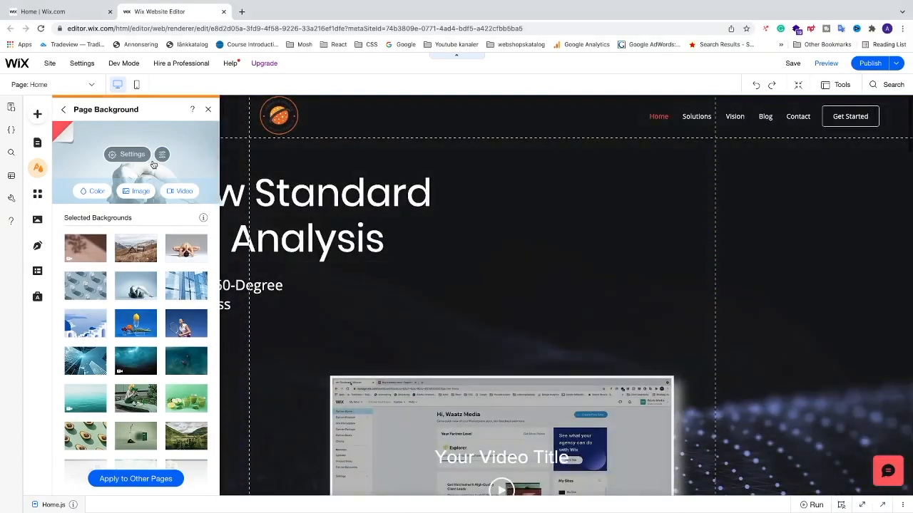
left_click(162, 154)
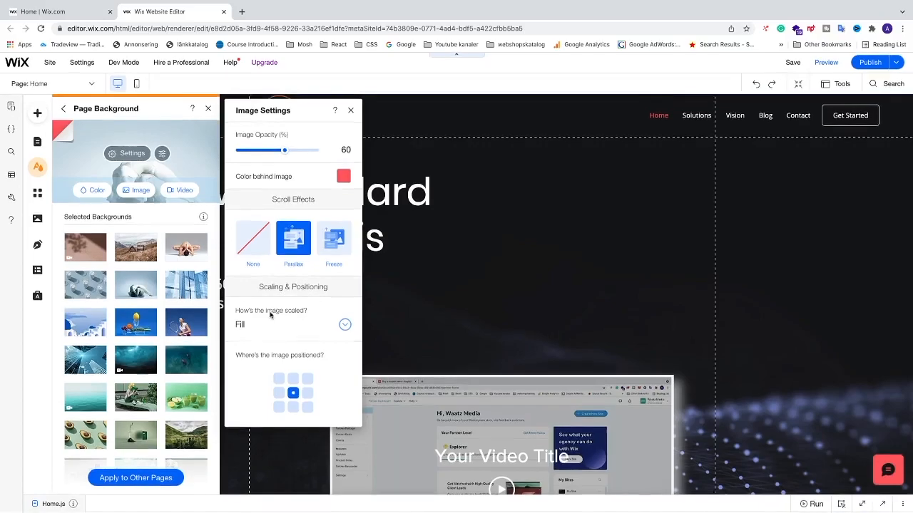
- Keep Fill scaling, try corner anchors and settle on a centred image position
left_click(345, 325)
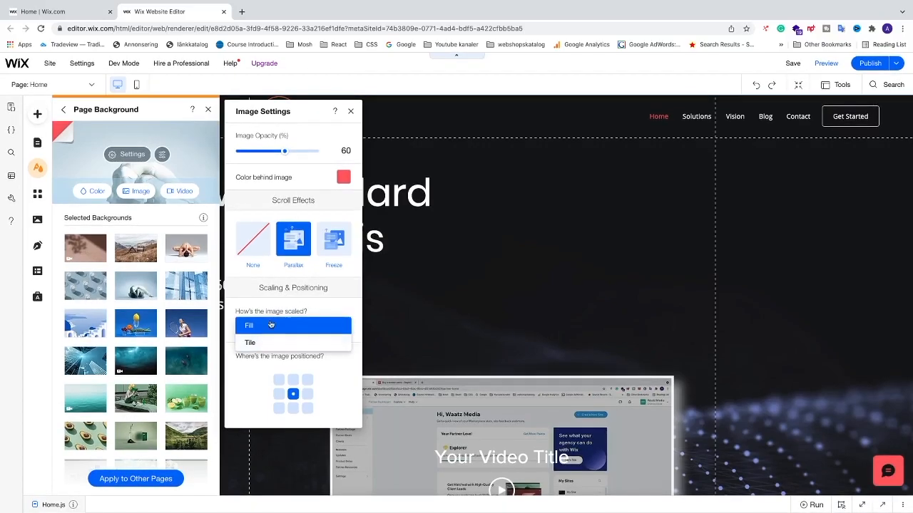
left_click(248, 325)
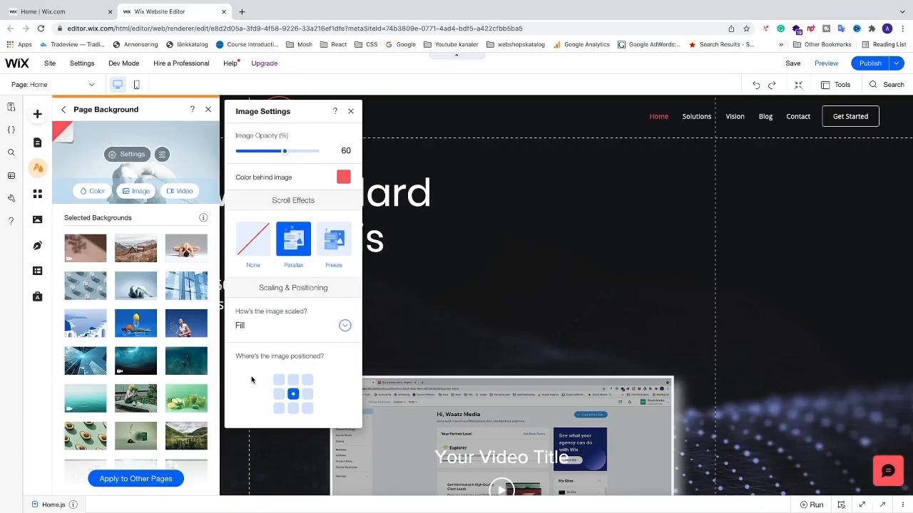
mouse_move(265, 369)
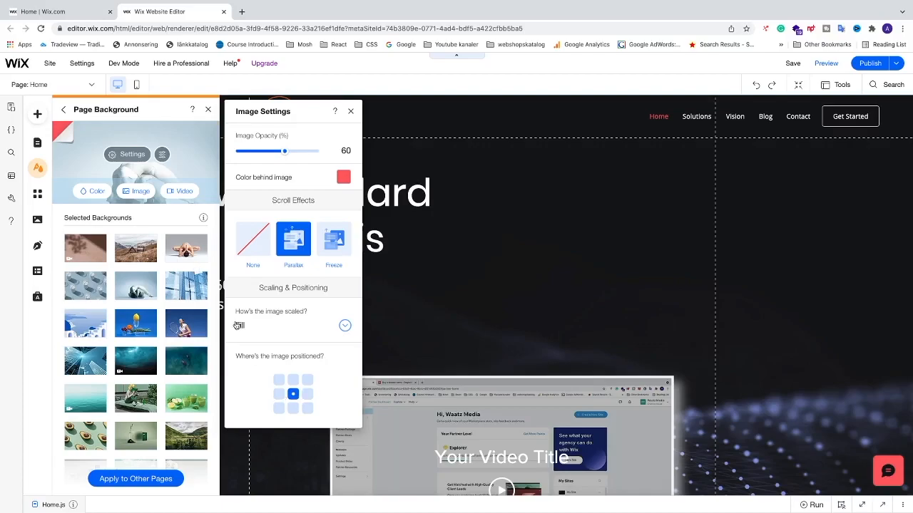
left_click(279, 379)
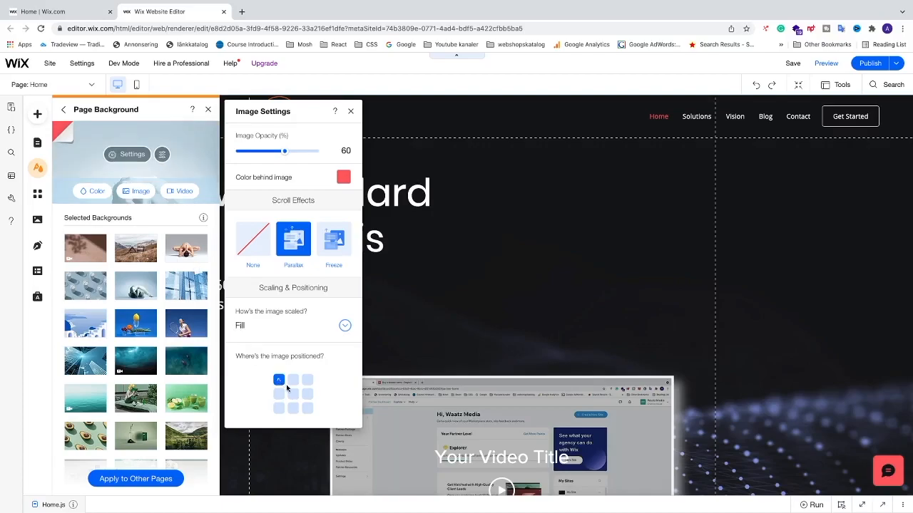
mouse_move(141, 167)
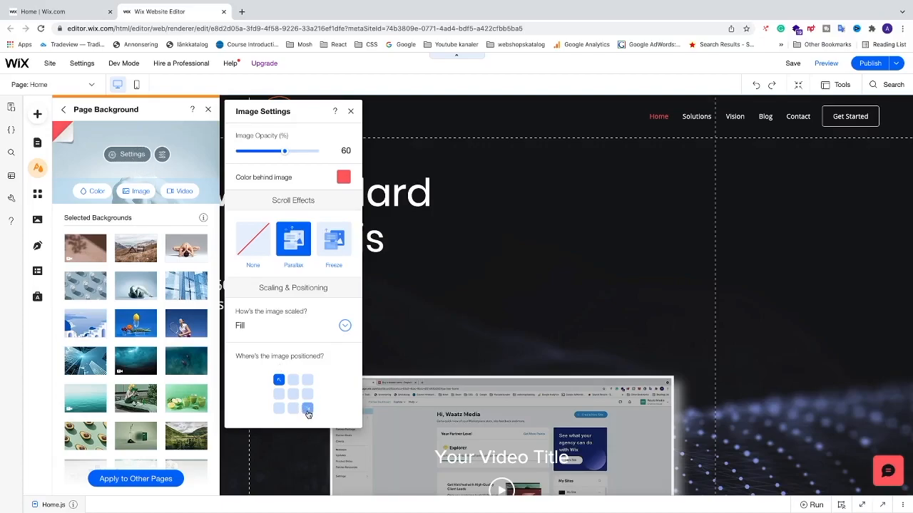
left_click(308, 408)
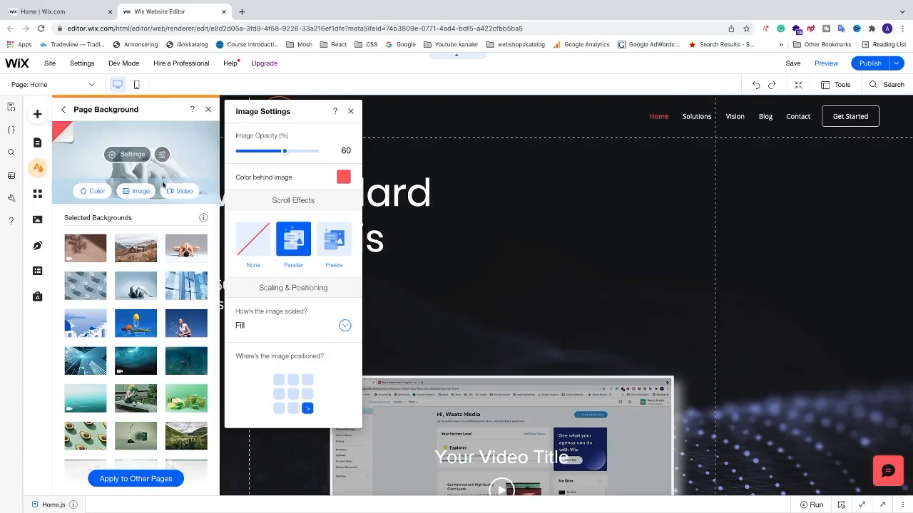
left_click(279, 408)
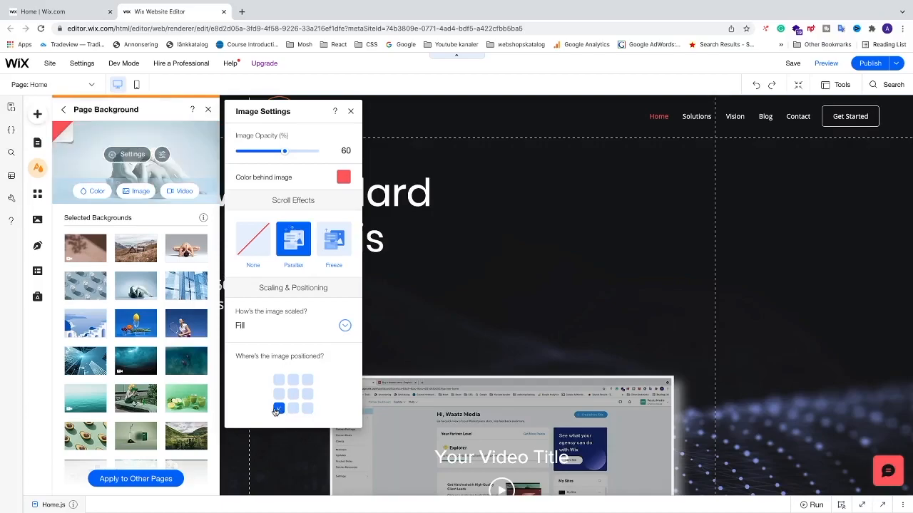
left_click(294, 393)
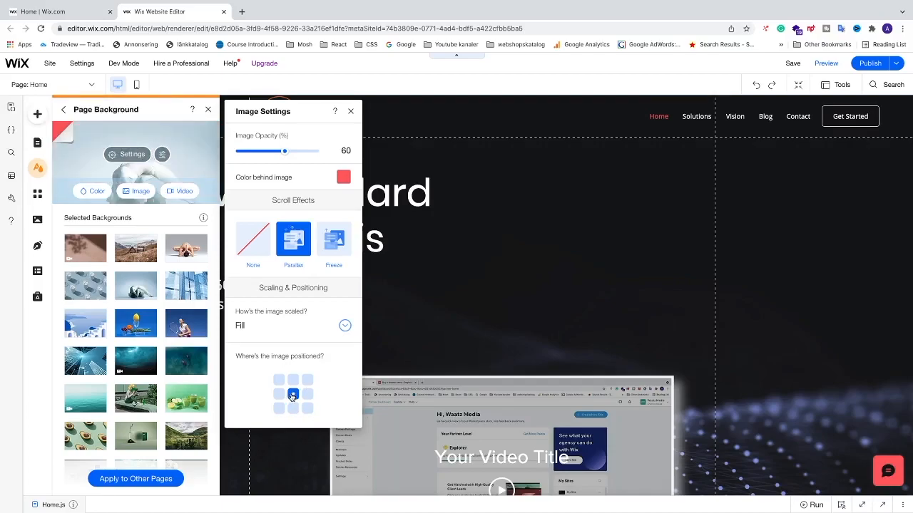
left_click(351, 111)
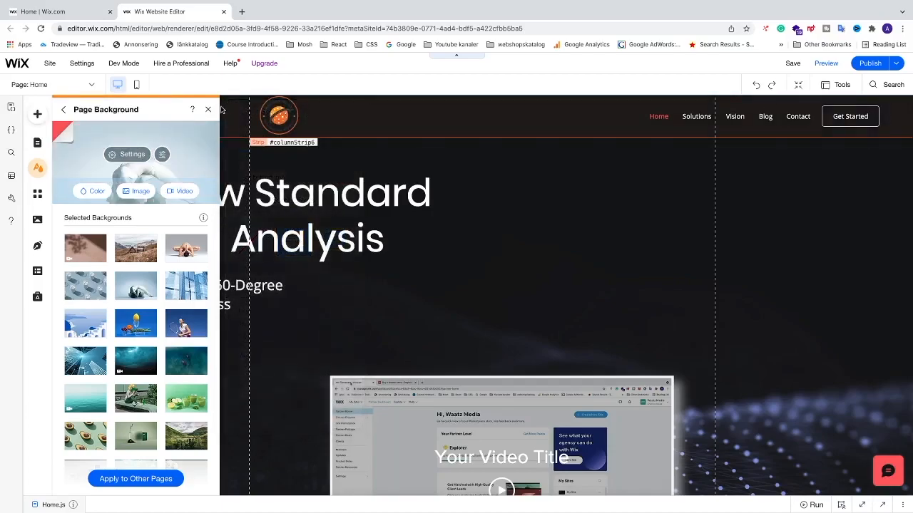
- Close the background panel and scroll the page to verify the pink parallax background
left_click(208, 108)
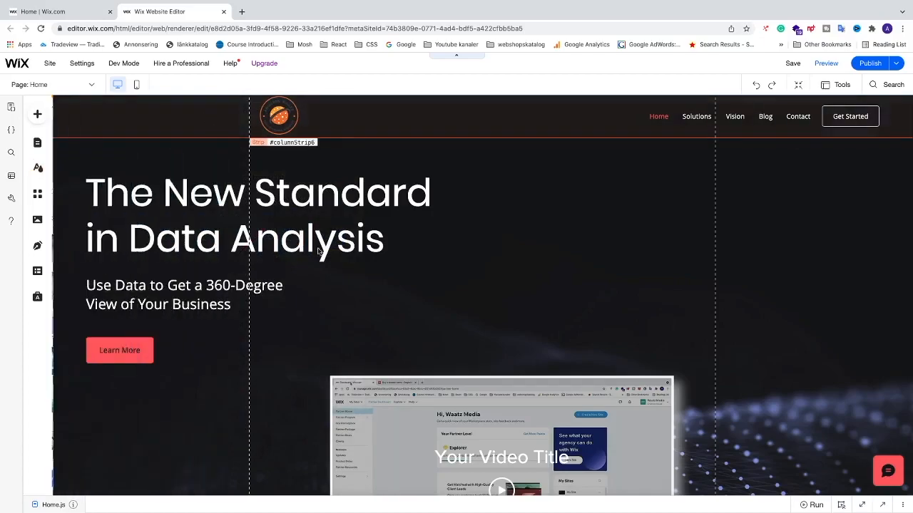
scroll("down", 3)
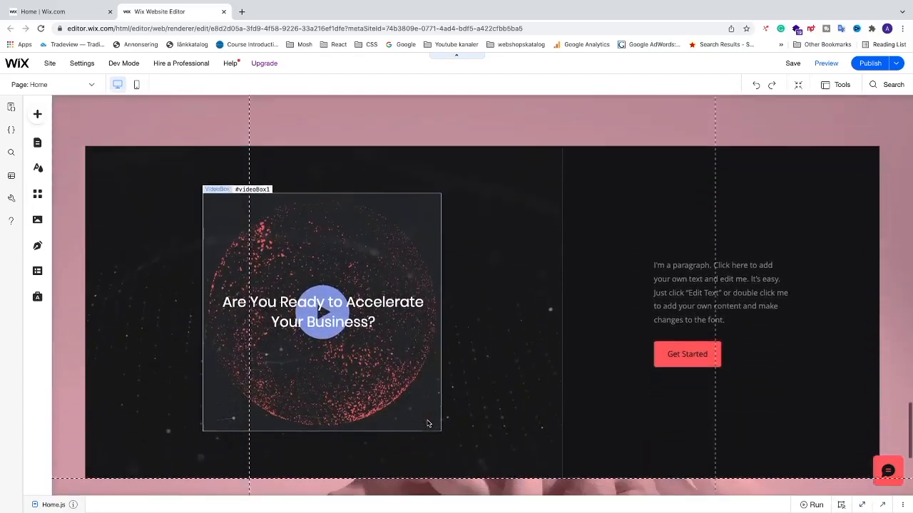
scroll("down", 3)
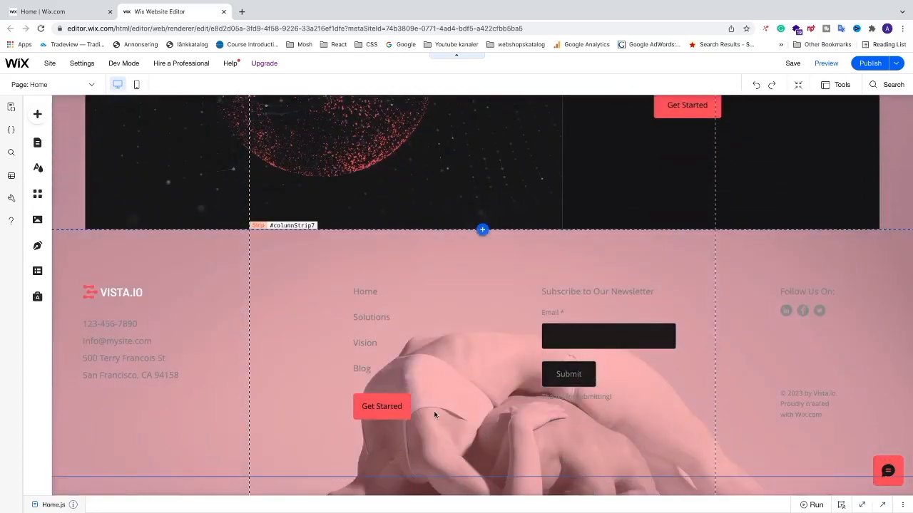
scroll("up", 3)
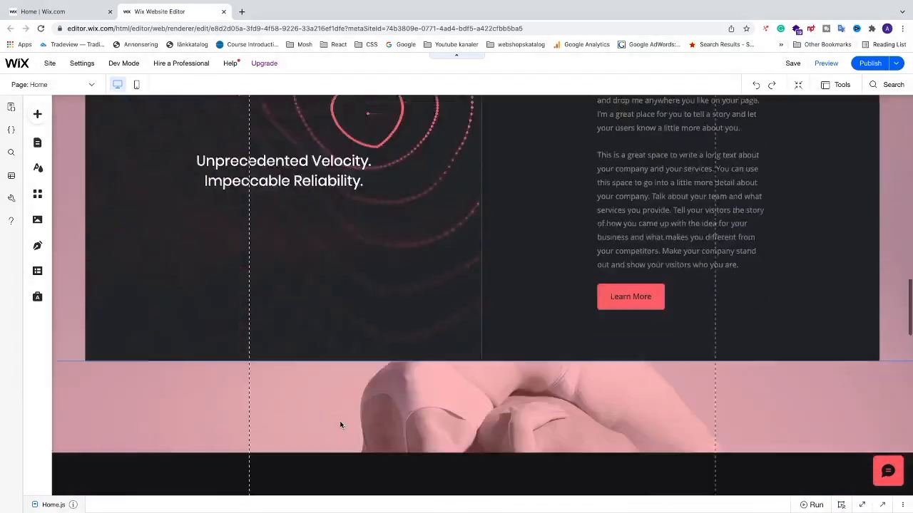
scroll("down", 3)
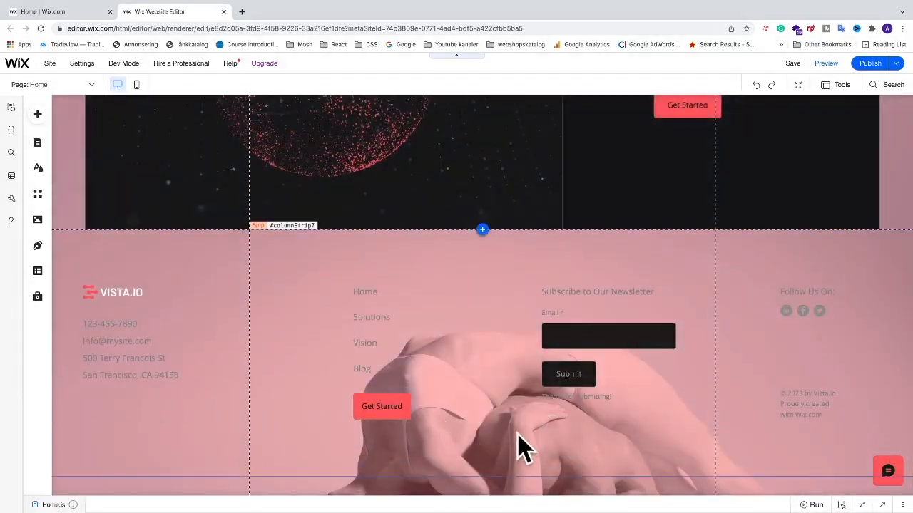
scroll("up", 3)
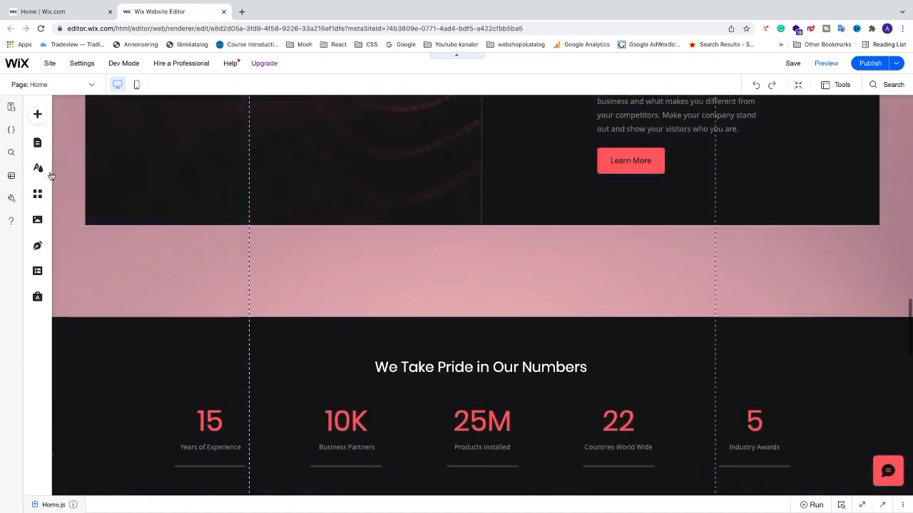
- Anchor the page background image at bottom centre via Site Design's background settings
left_click(37, 169)
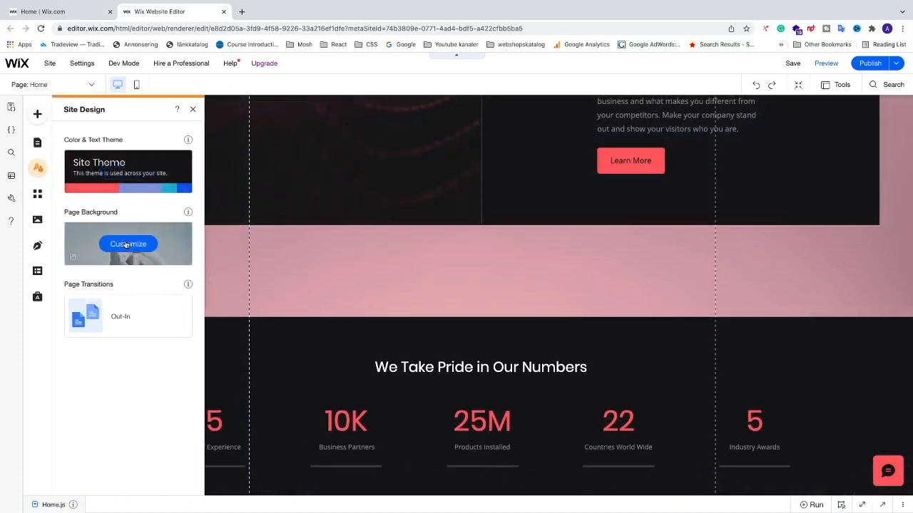
left_click(128, 244)
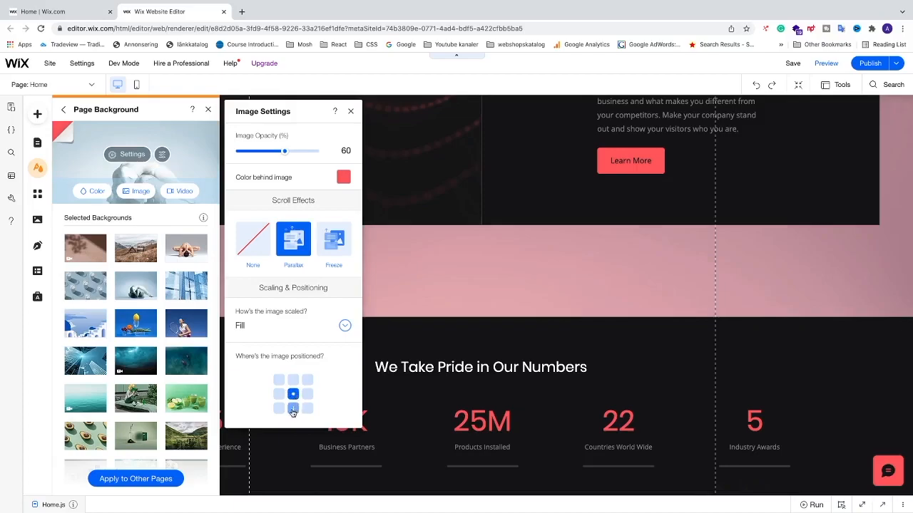
left_click(293, 408)
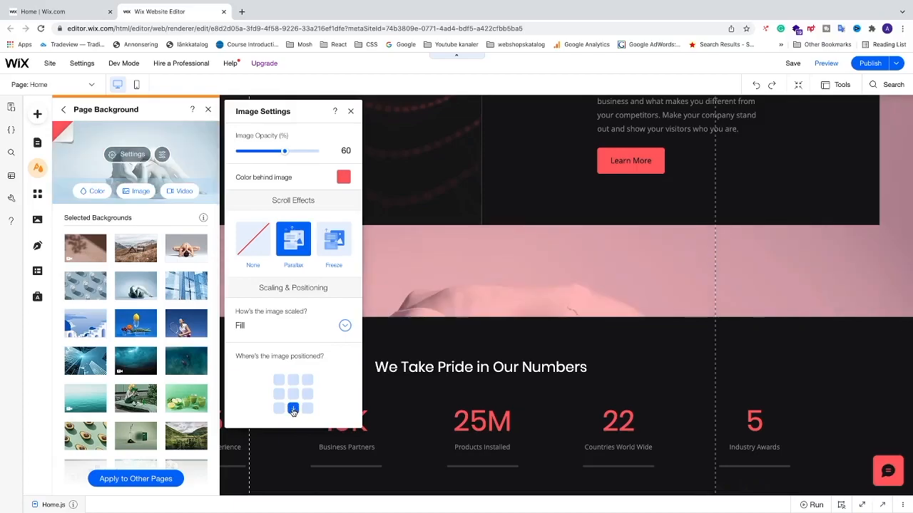
left_click(351, 111)
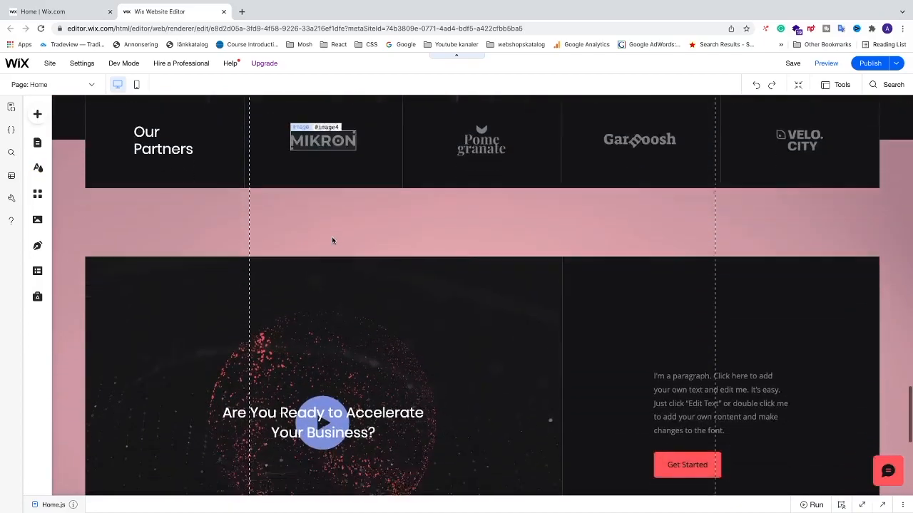
- Scroll through the page and switch to Preview to view the finished home page
scroll("down", 3)
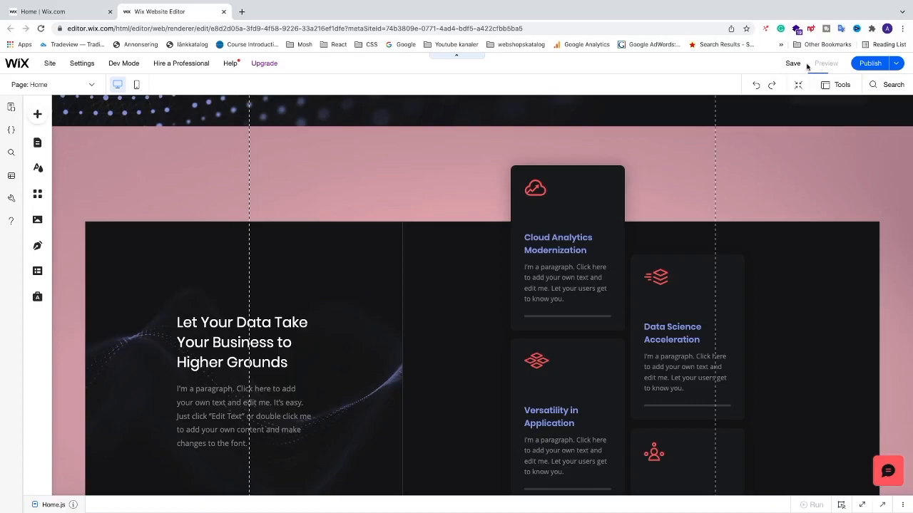
left_click(826, 63)
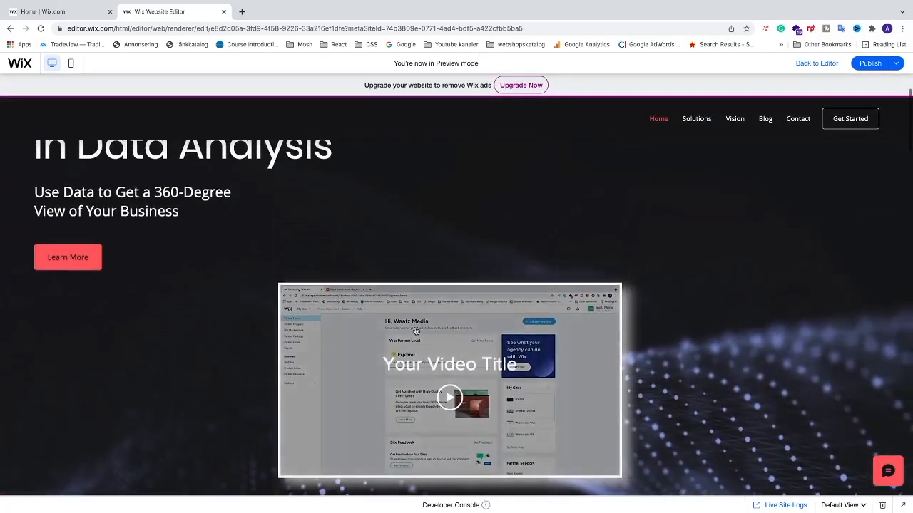